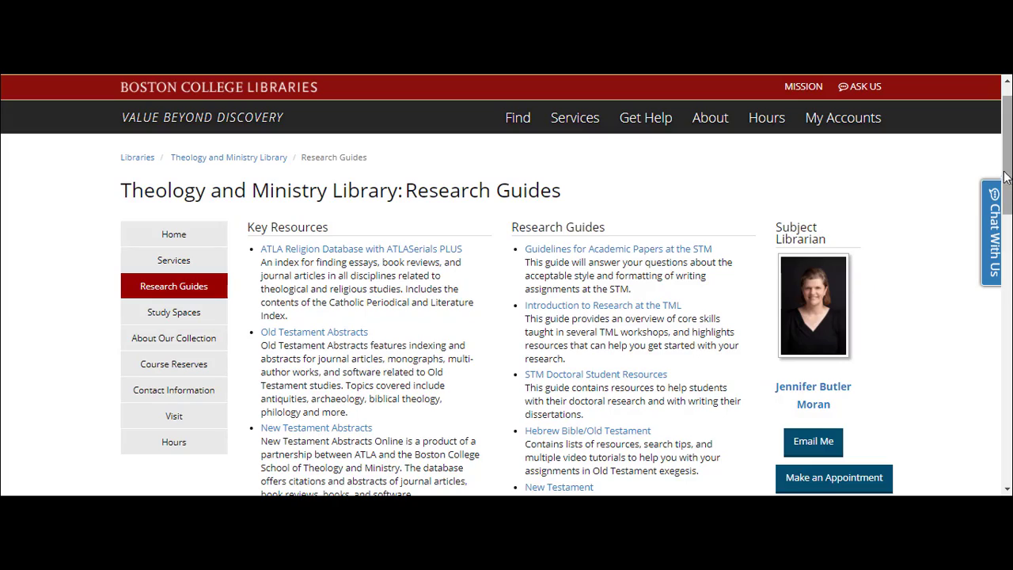
Scroll the research guide to reach the SeLaDoc database link.
{"action": "scroll", "scroll_direction": "down", "scroll_amount": 3}
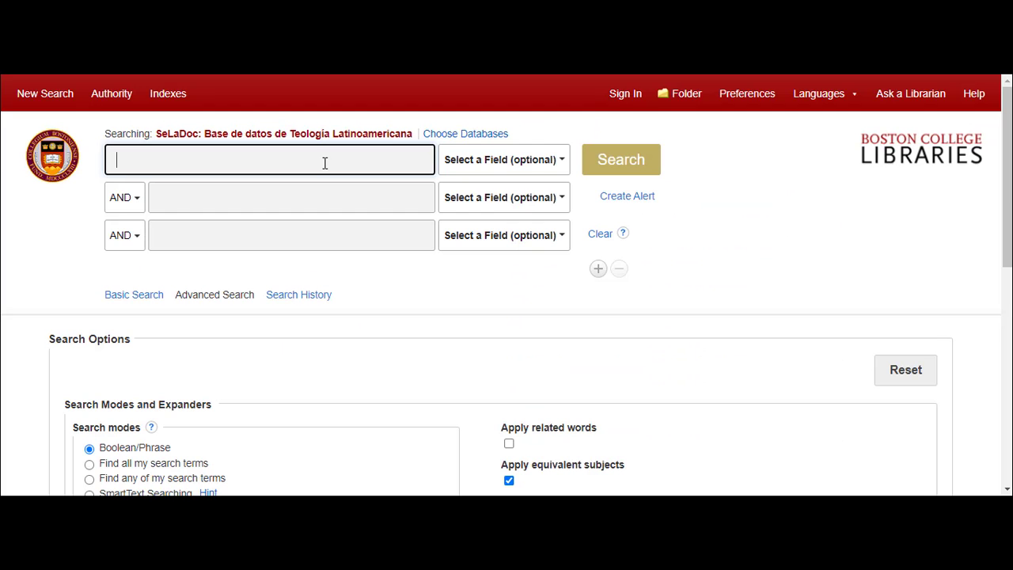
Search SeLaDoc for 'liberacion teologia', returning 1,402 results.
{"action": "type", "text": "liberacion teologia"}
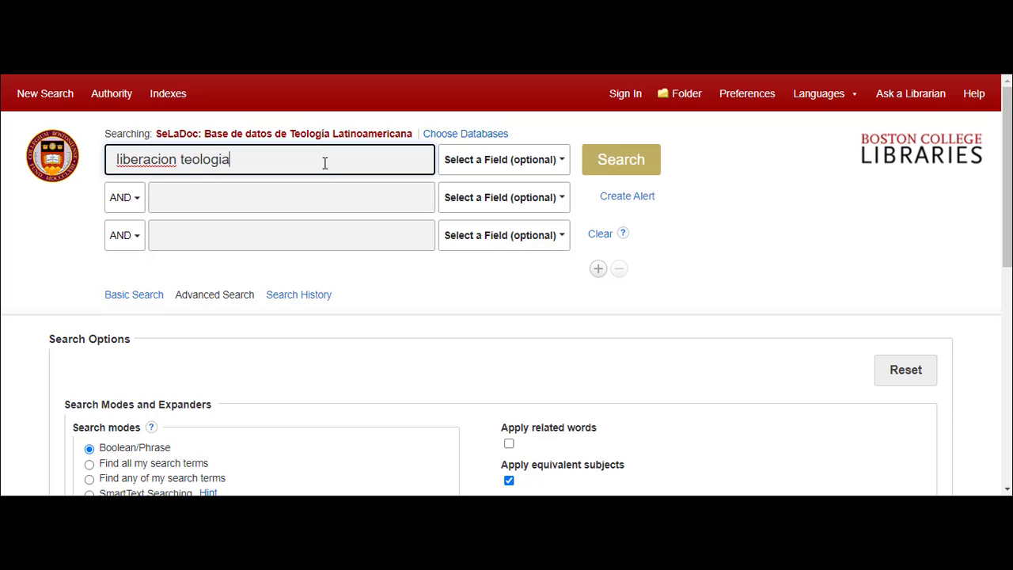
{"action": "left_click", "coordinate": [620, 159]}
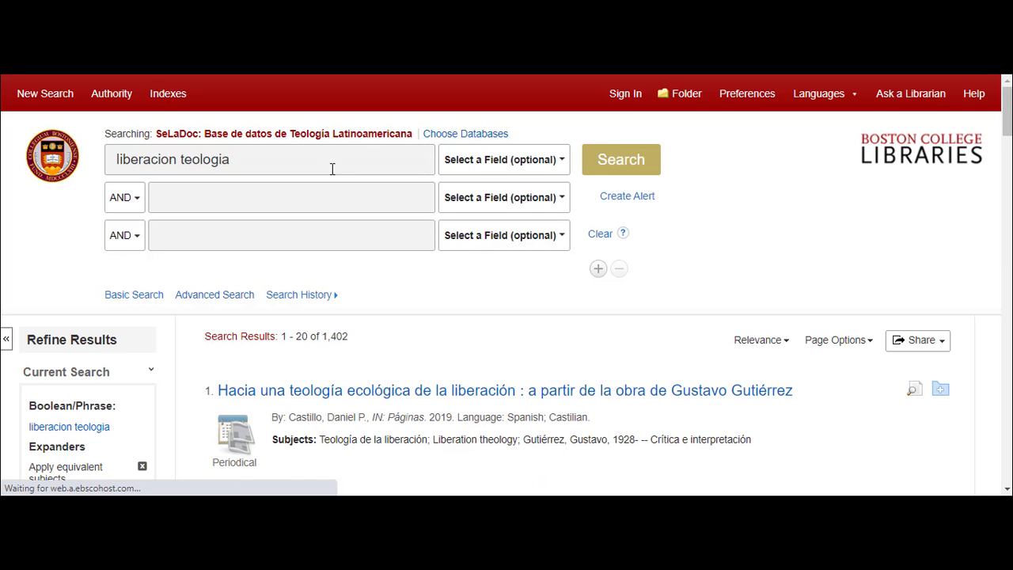
{"action": "scroll", "scroll_direction": "down", "scroll_amount": 3}
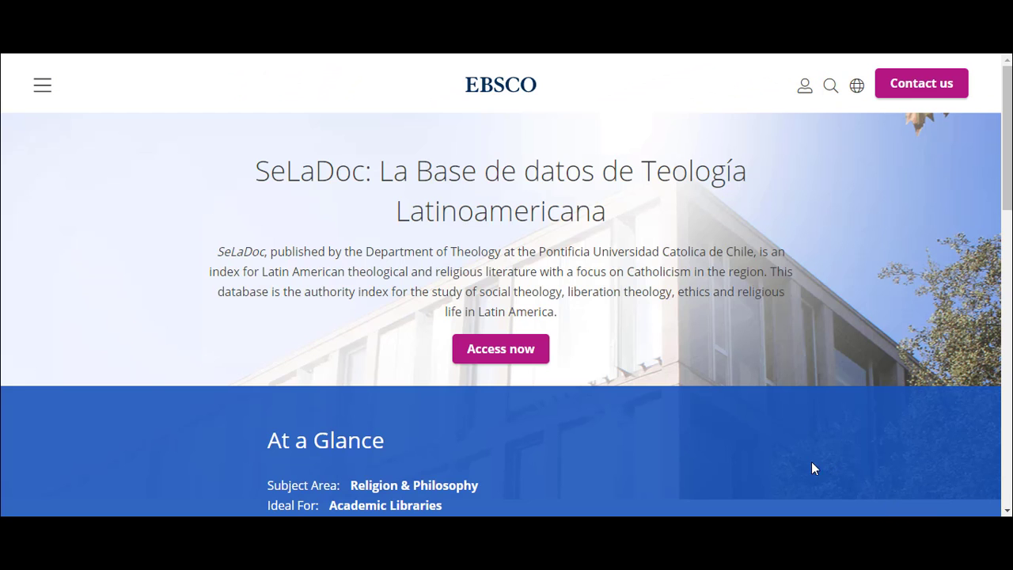
{"action": "mouse_move", "coordinate": [500, 348]}
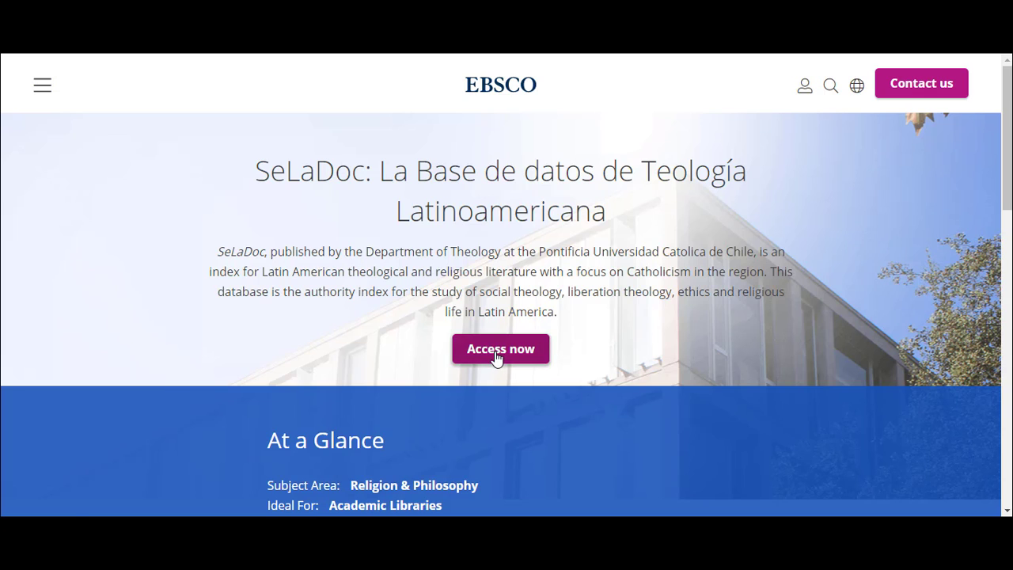
Access SeLaDoc from the EBSCO product page and open its Advanced Search form.
{"action": "left_click", "coordinate": [500, 348]}
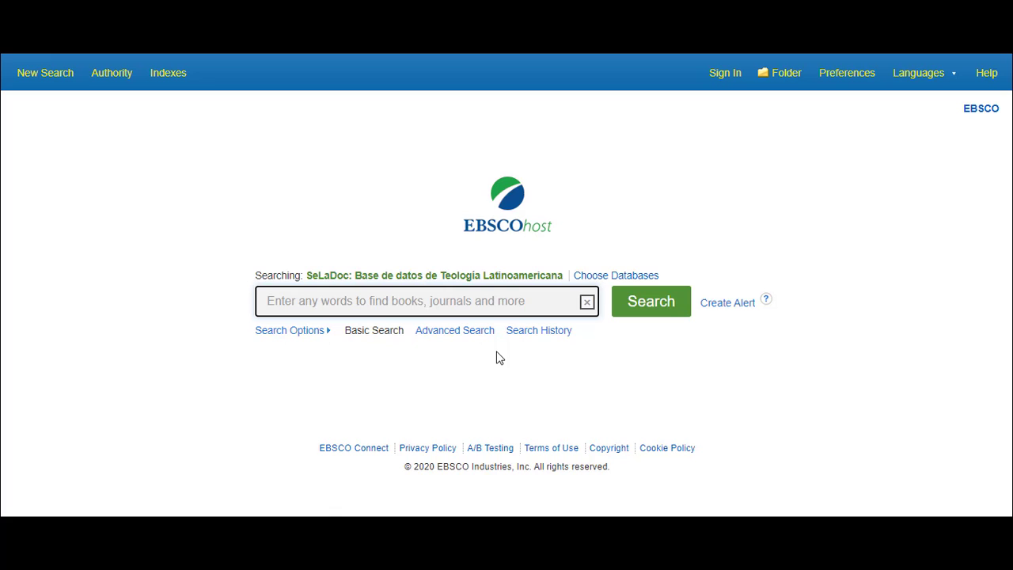
{"action": "left_click", "coordinate": [454, 330]}
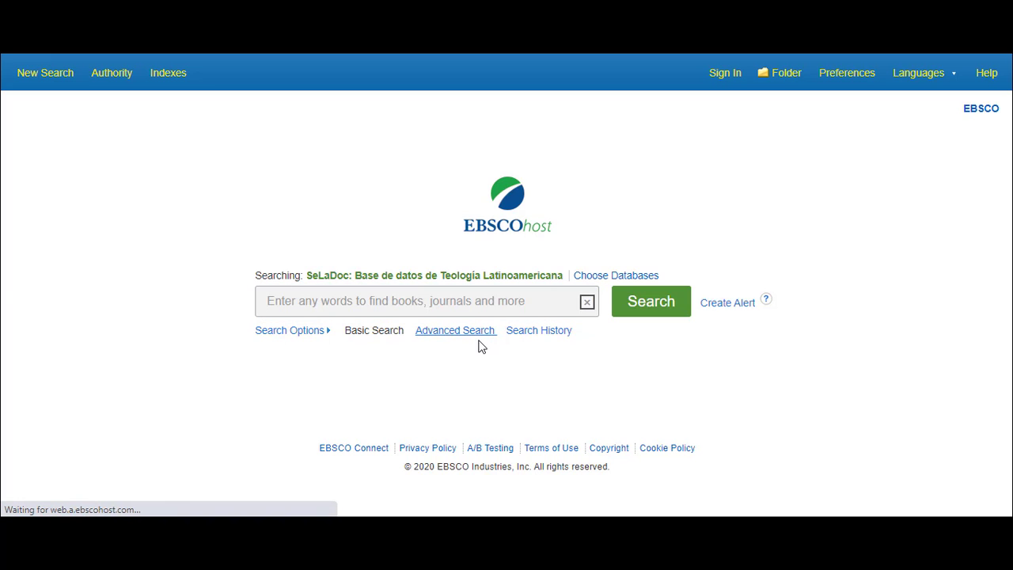
{"action": "left_click", "coordinate": [455, 330]}
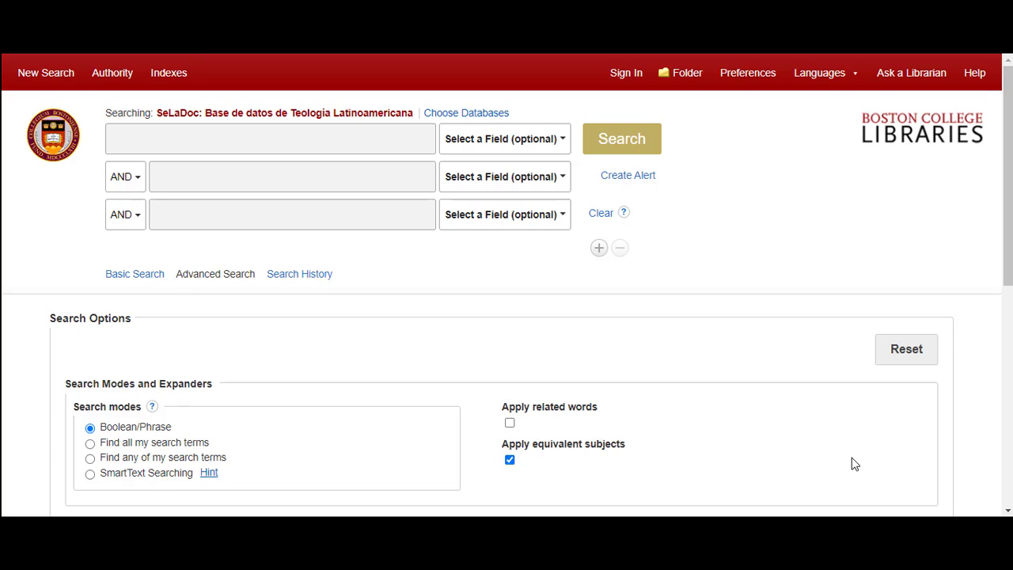
{"action": "mouse_move", "coordinate": [869, 403]}
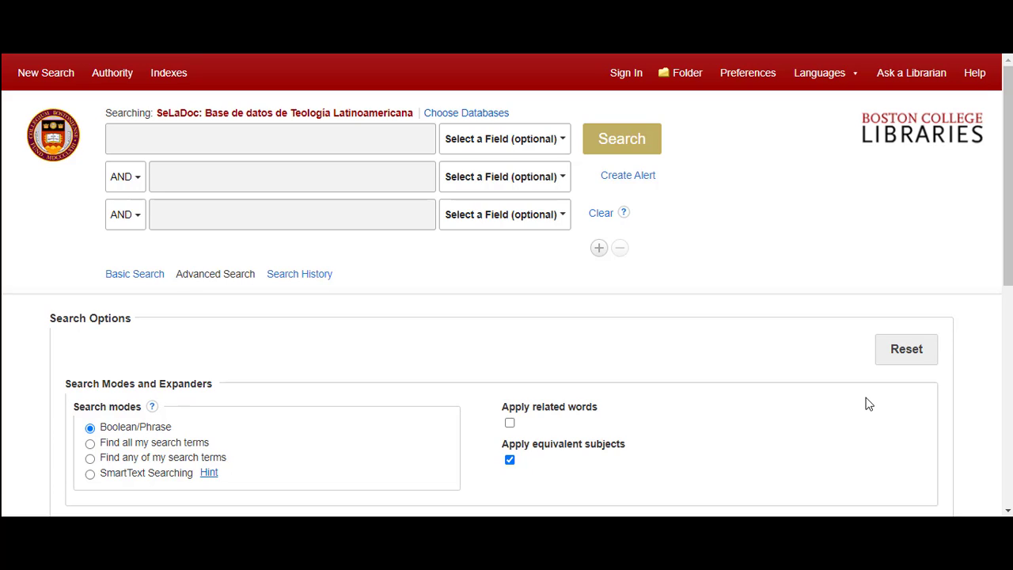
Switch the EBSCOhost interface language to Español from the Languages menu.
{"action": "left_click", "coordinate": [825, 72]}
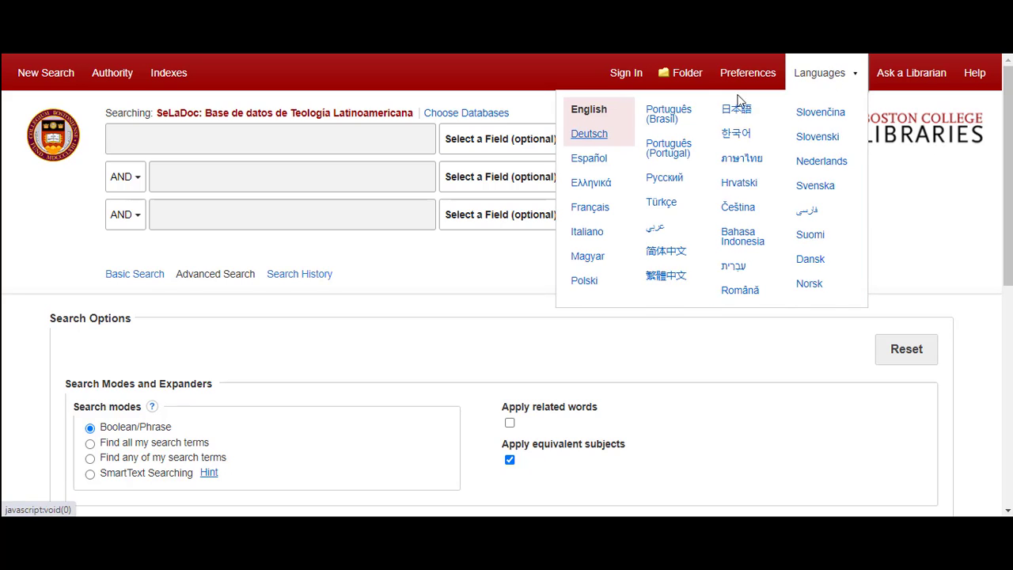
{"action": "left_click", "coordinate": [588, 157]}
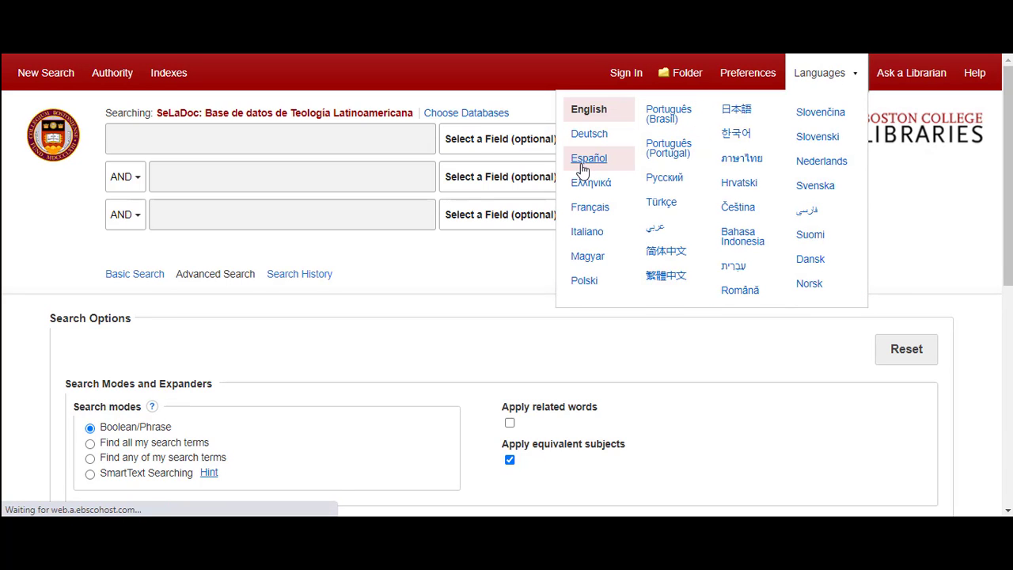
{"action": "left_click", "coordinate": [589, 159]}
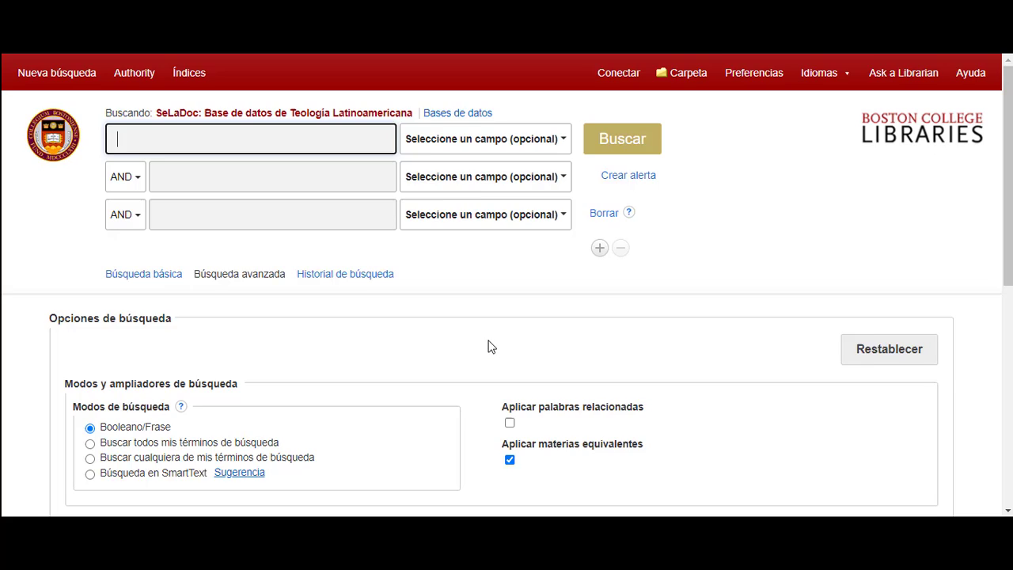
{"action": "left_click", "coordinate": [824, 72]}
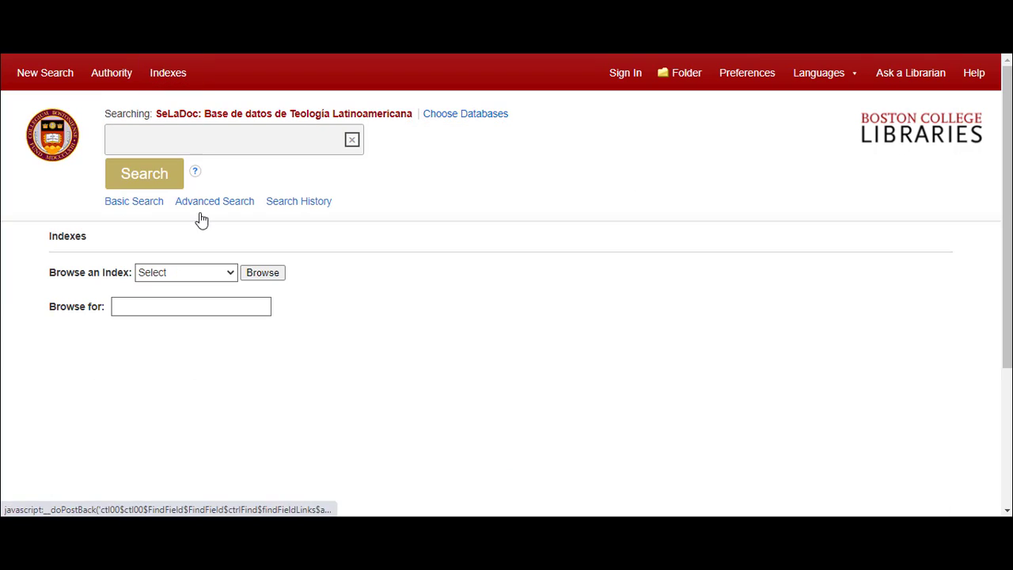
Browse the Subject Terms index for 'multiculturalismo'.
{"action": "left_click", "coordinate": [184, 272]}
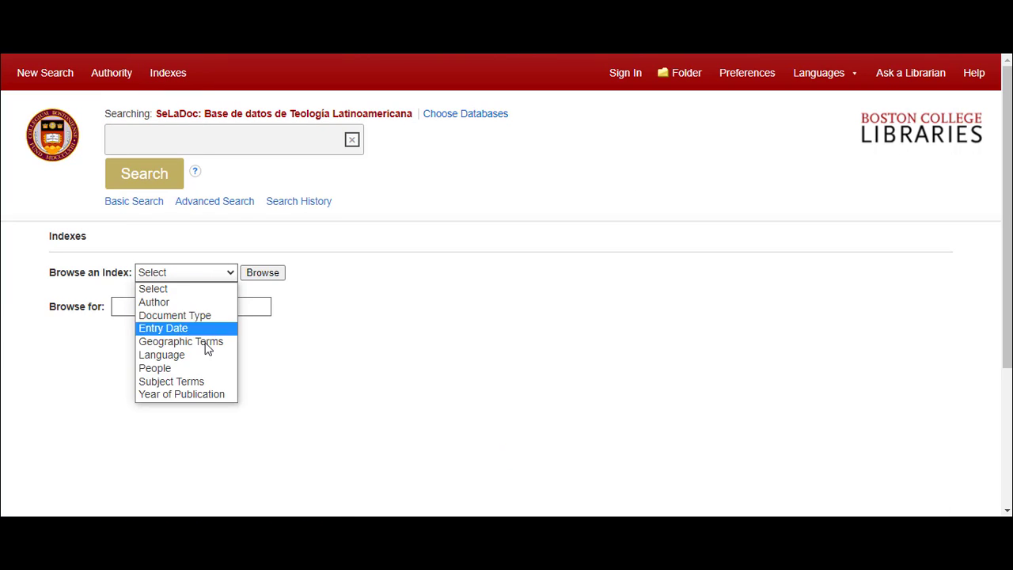
{"action": "left_click", "coordinate": [170, 381]}
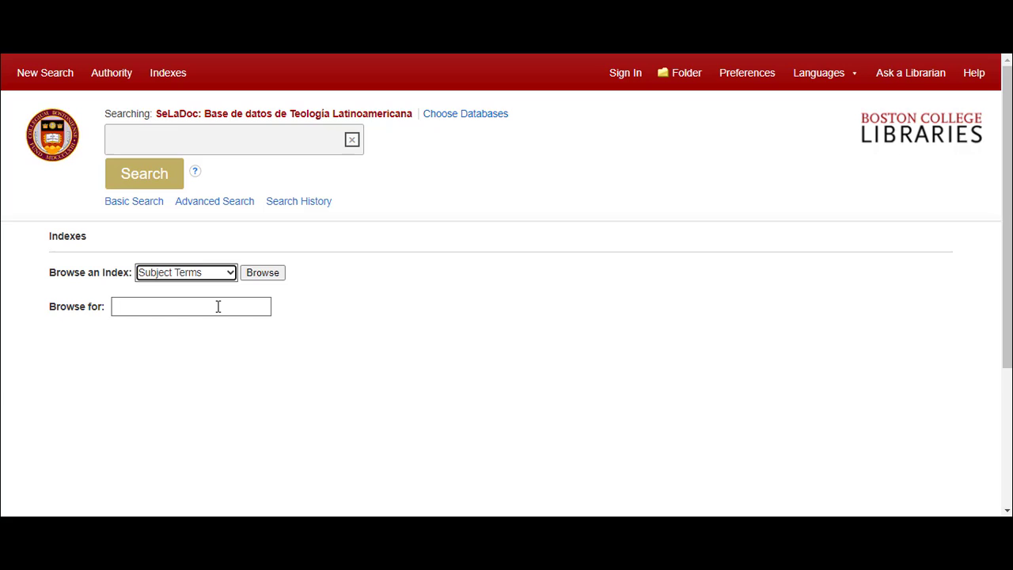
{"action": "type", "text": "multi"}
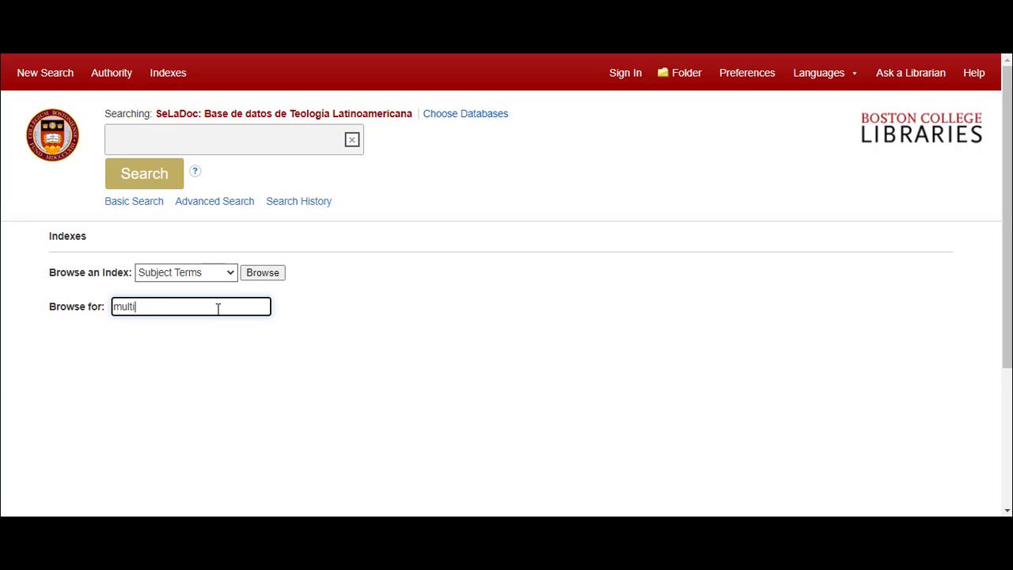
{"action": "type", "text": "culturalismo"}
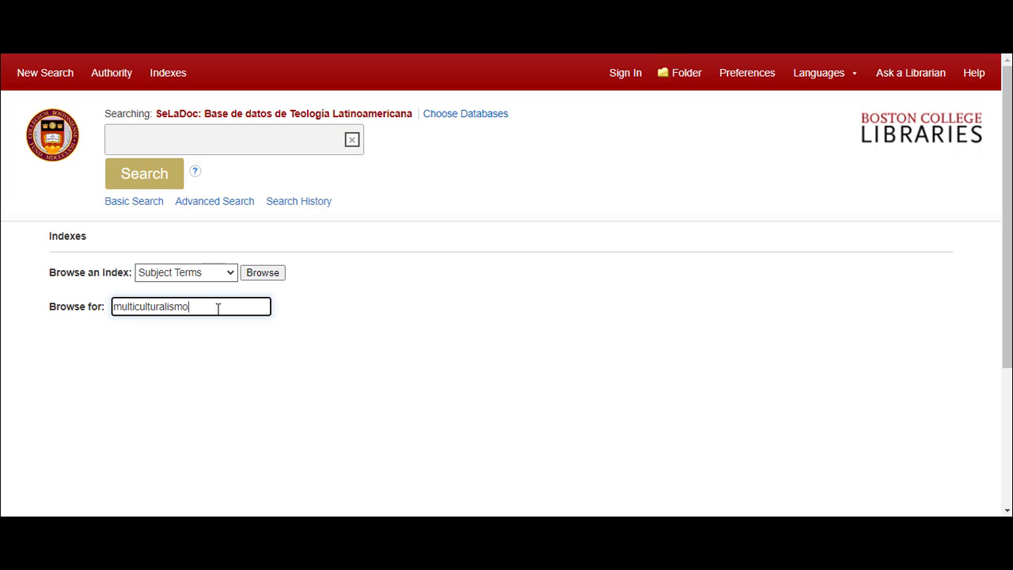
{"action": "left_click", "coordinate": [262, 272]}
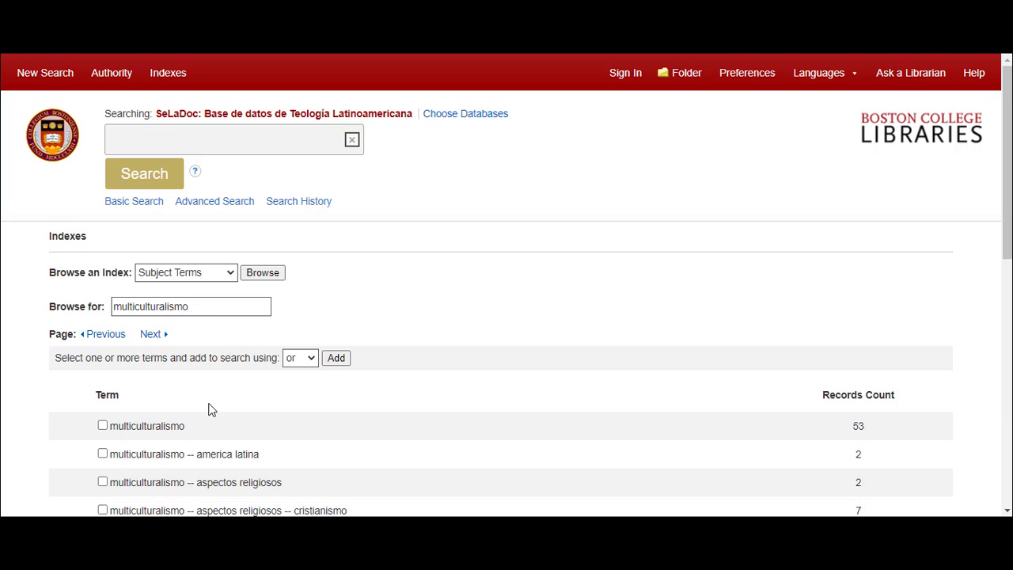
Add 'multiculturalismo -- estados unidos' and 'multiculturalismo' to the search.
{"action": "scroll", "scroll_direction": "down", "scroll_amount": 3}
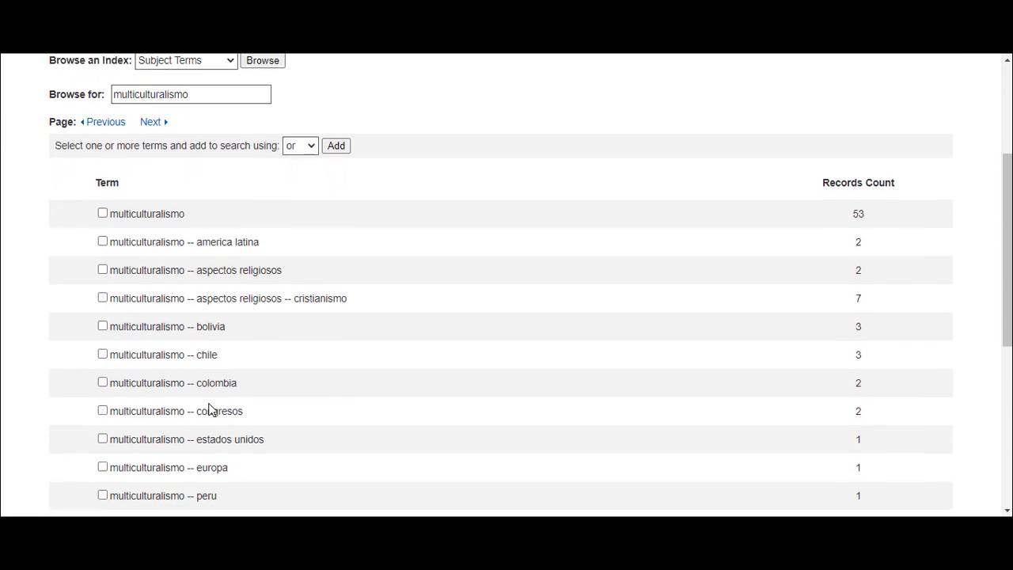
{"action": "scroll", "scroll_direction": "down", "scroll_amount": 3}
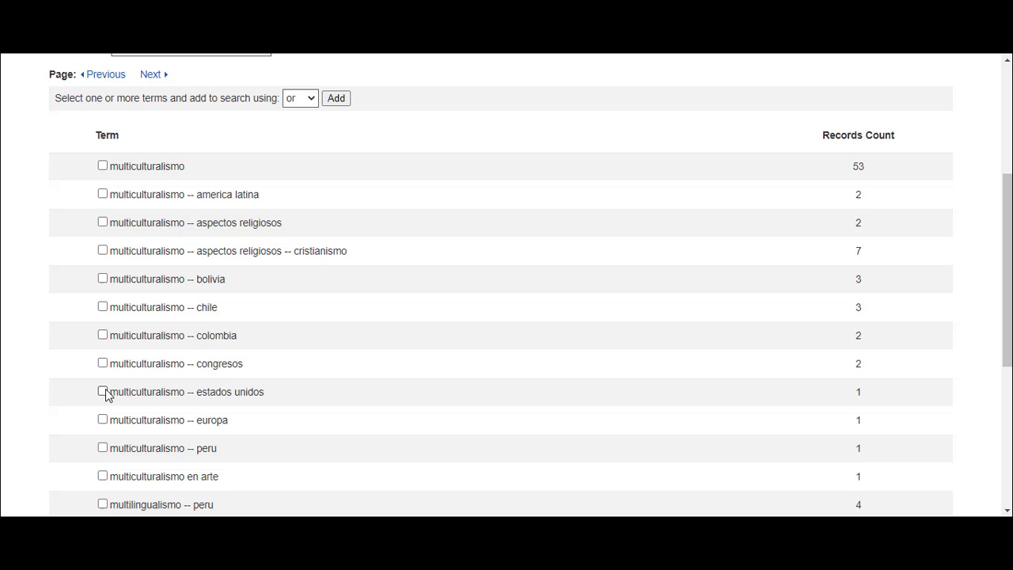
{"action": "left_click", "coordinate": [102, 391]}
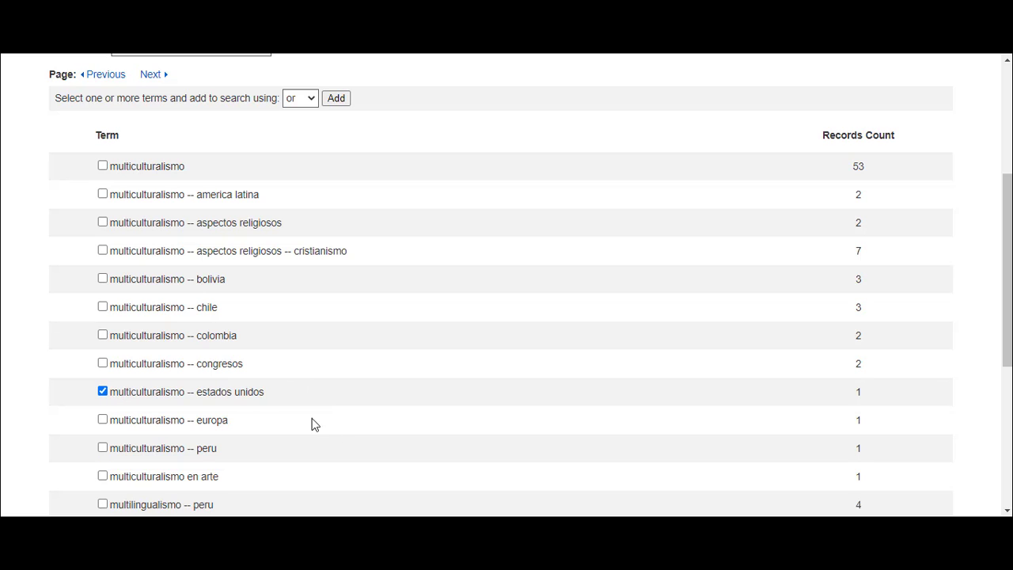
{"action": "left_click", "coordinate": [102, 166]}
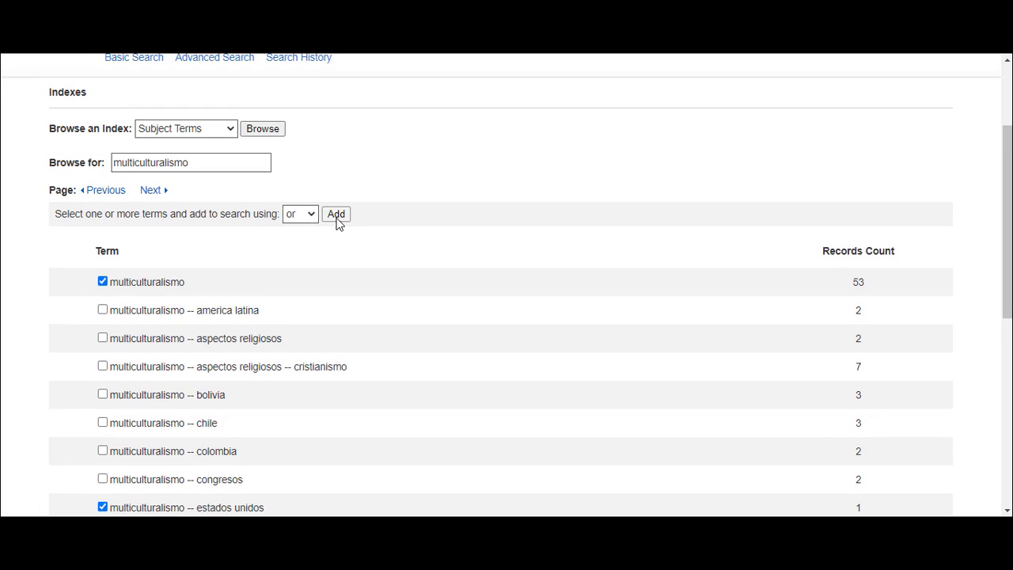
{"action": "left_click", "coordinate": [335, 214]}
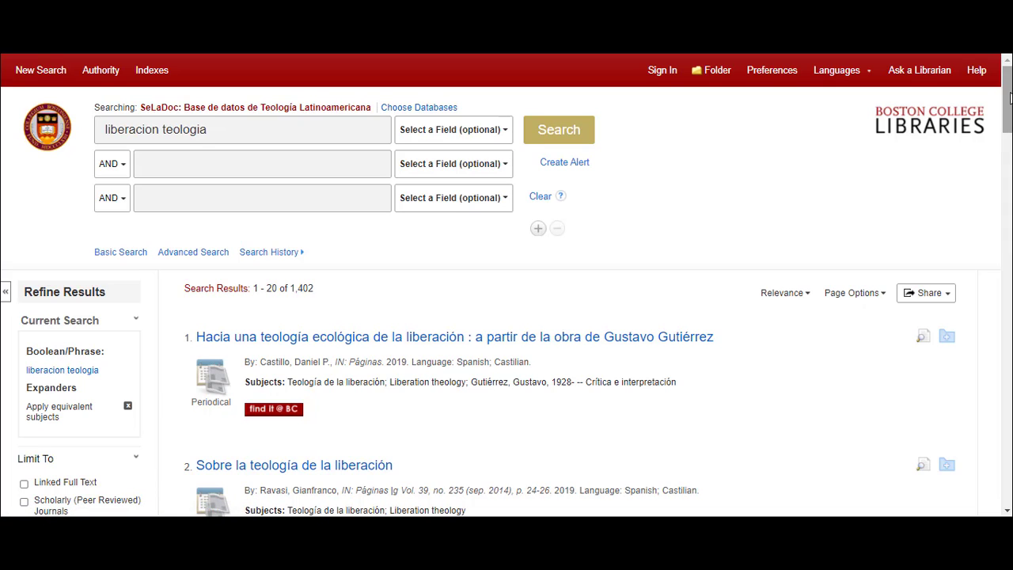
Open library access for result 3, 'Teología de la liberación y espíritu profético'.
{"action": "scroll", "scroll_direction": "down", "scroll_amount": 3}
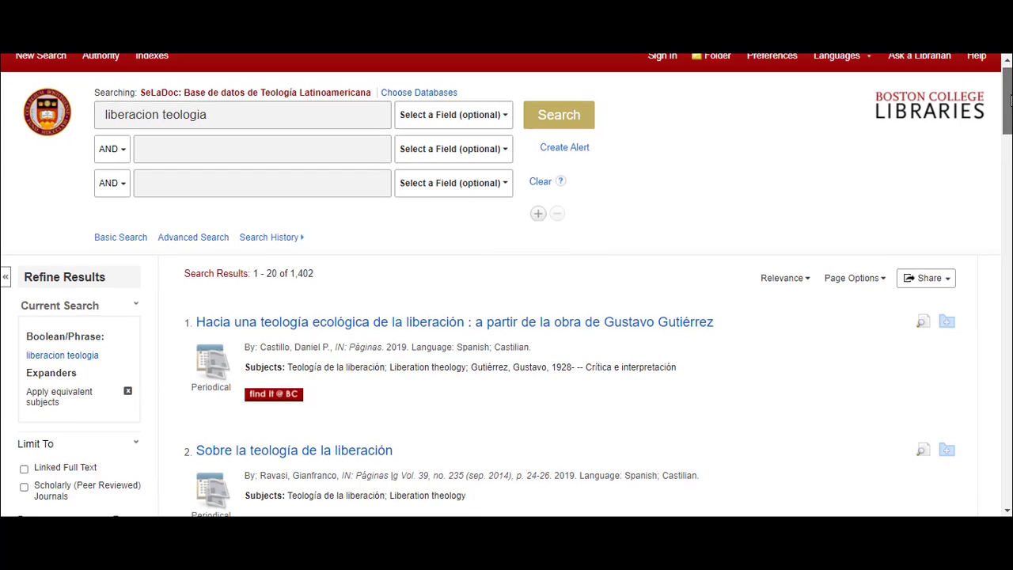
{"action": "scroll", "scroll_direction": "down", "scroll_amount": 3}
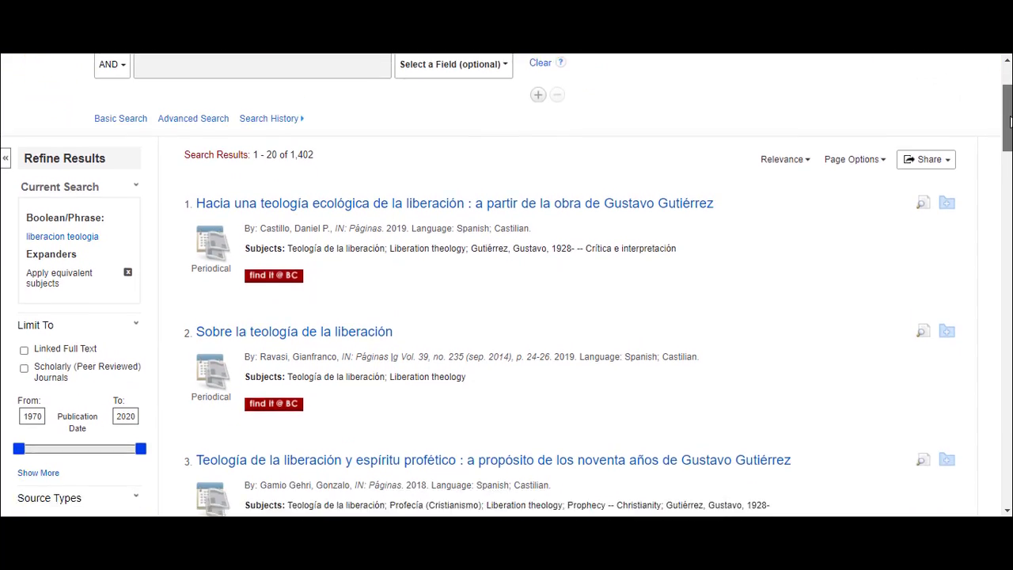
{"action": "scroll", "scroll_direction": "down", "scroll_amount": 3}
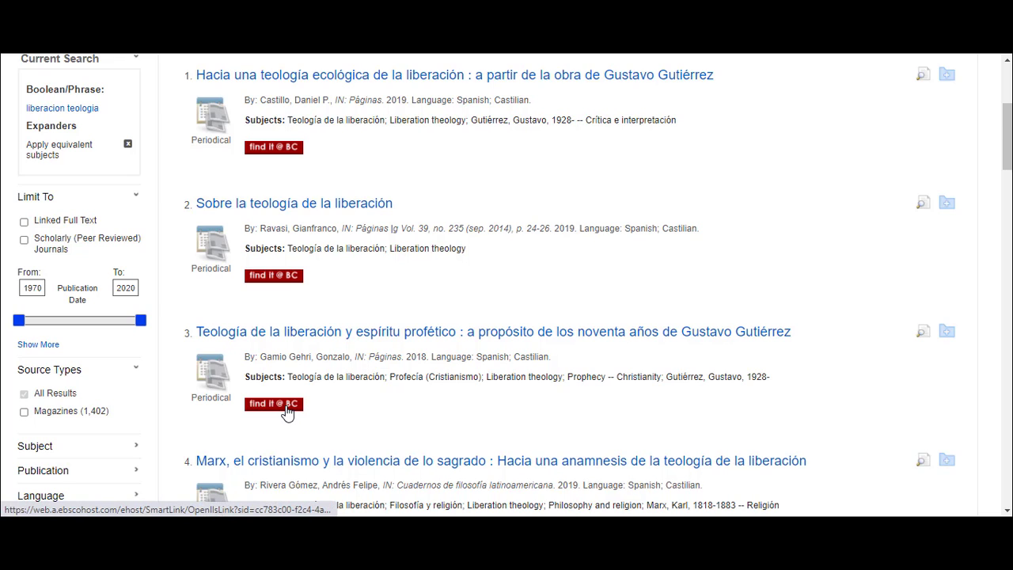
{"action": "left_click", "coordinate": [273, 404]}
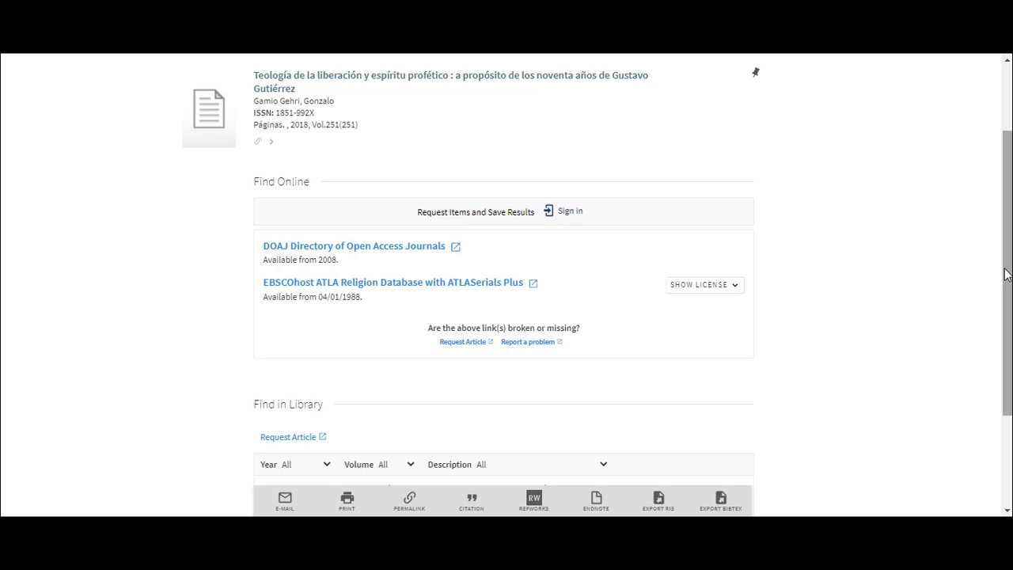
Review the record's DOAJ and ATLA online links and library print holding.
{"action": "scroll", "scroll_direction": "down", "scroll_amount": 3}
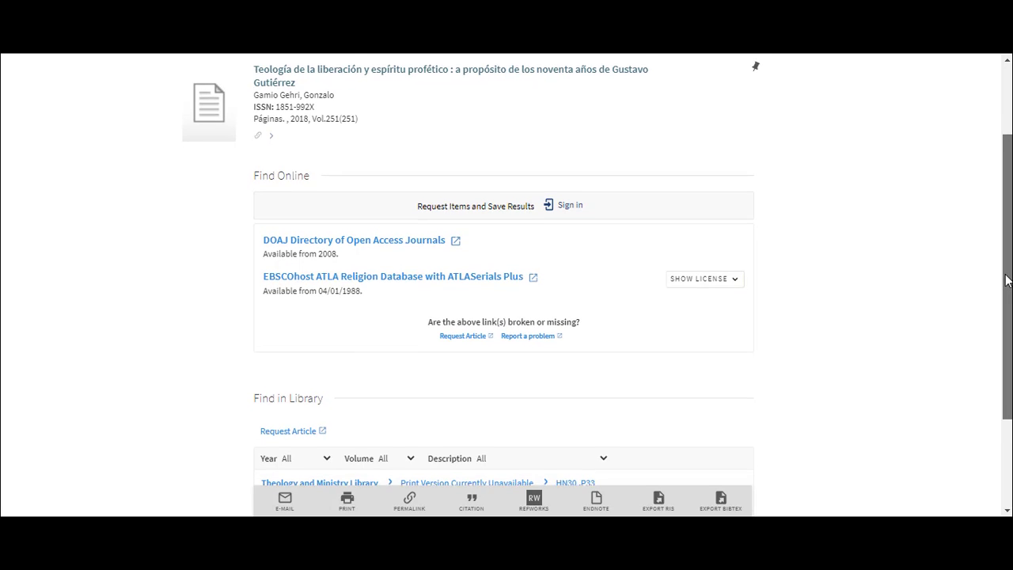
{"action": "scroll", "scroll_direction": "down", "scroll_amount": 3}
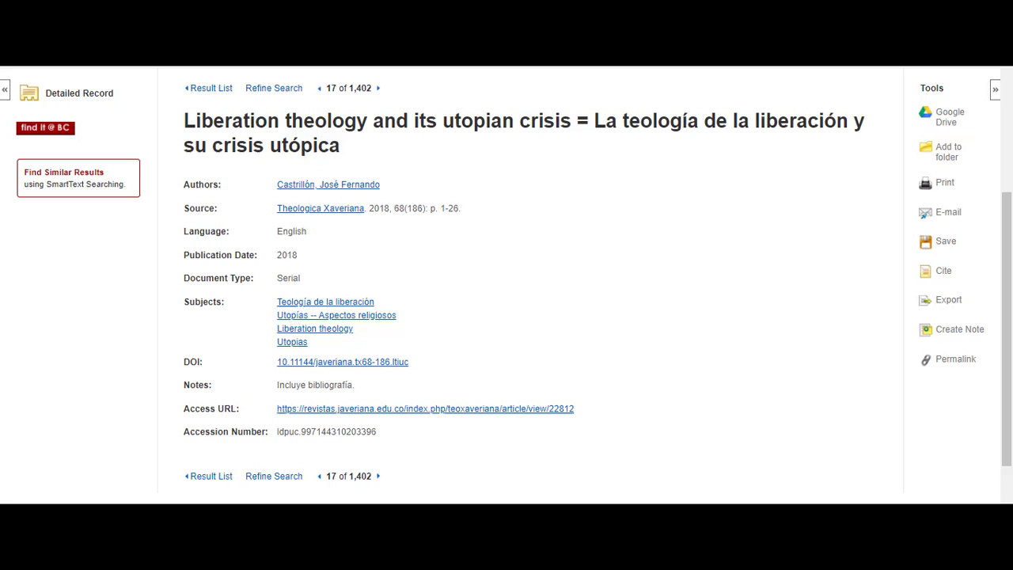
Open result 63, 'Fenomenología y teología de la liberación', and select its title.
{"action": "scroll", "scroll_direction": "down", "scroll_amount": 3}
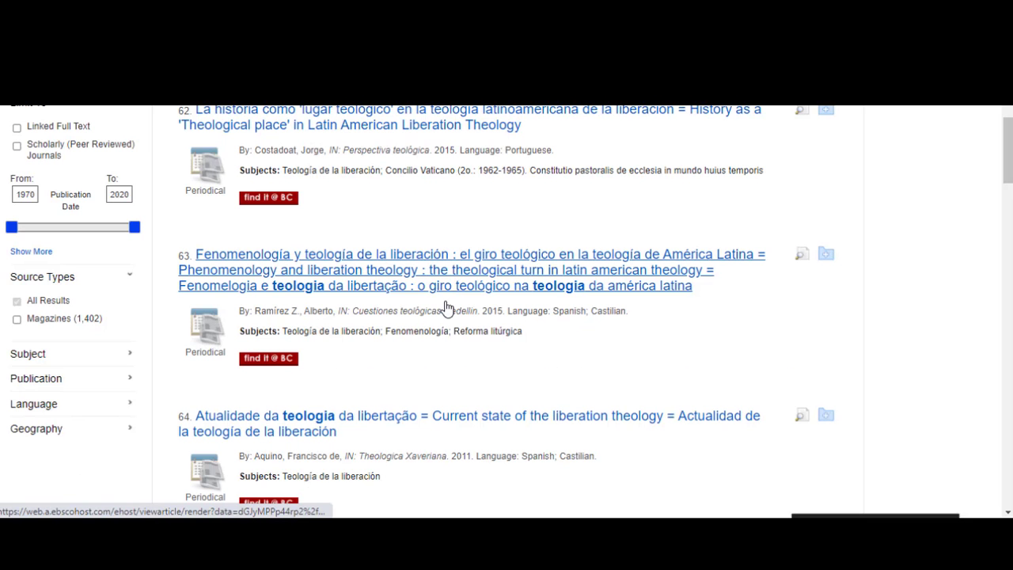
{"action": "left_click", "coordinate": [471, 254]}
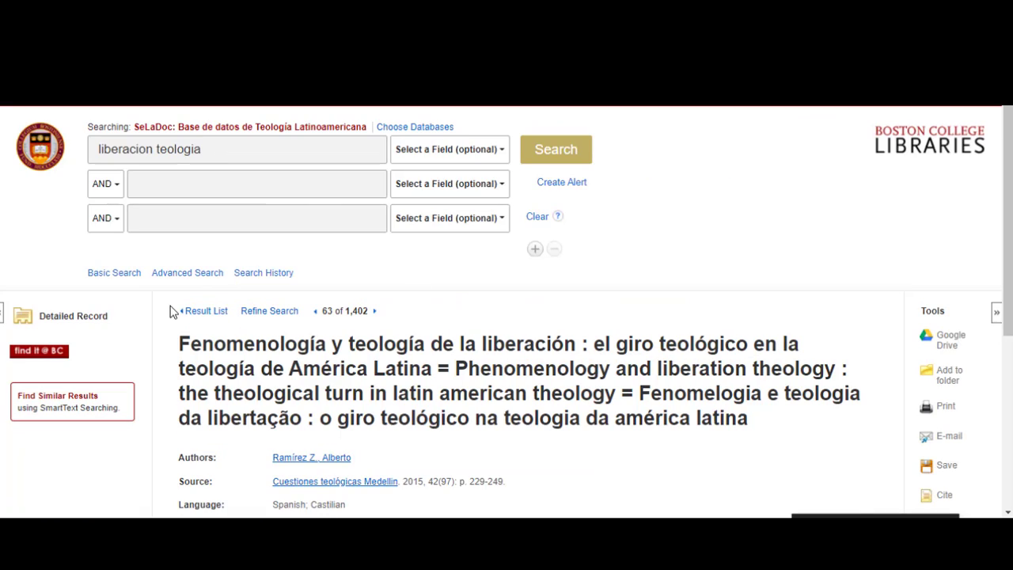
{"action": "left_click_drag", "start_coordinate": [178, 343], "coordinate": [423, 343]}
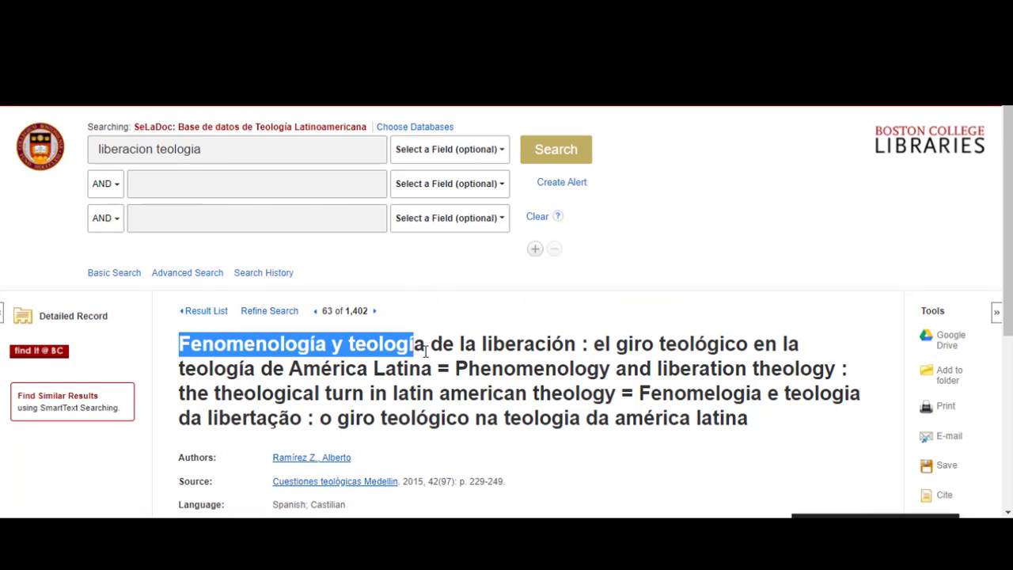
{"action": "left_click_drag", "start_coordinate": [411, 343], "coordinate": [434, 368]}
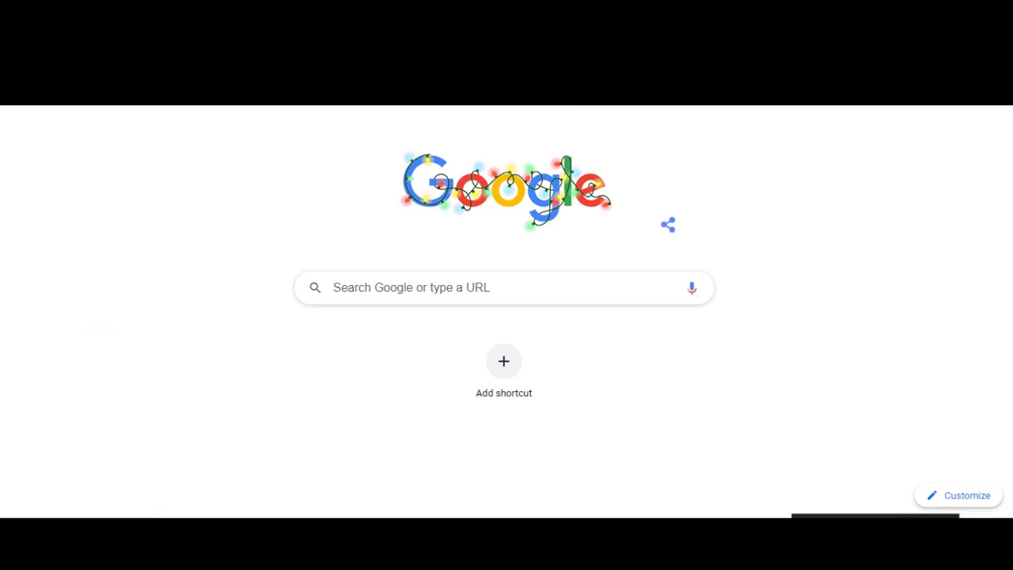
Google the article title and open its SciELO Colombia PDF.
{"action": "left_click", "coordinate": [503, 287]}
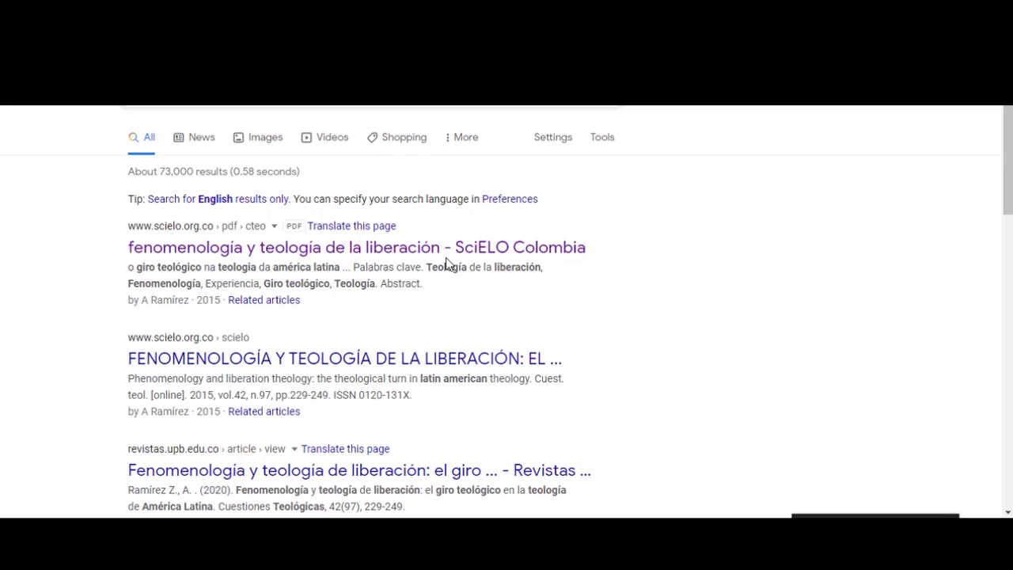
{"action": "mouse_move", "coordinate": [423, 253]}
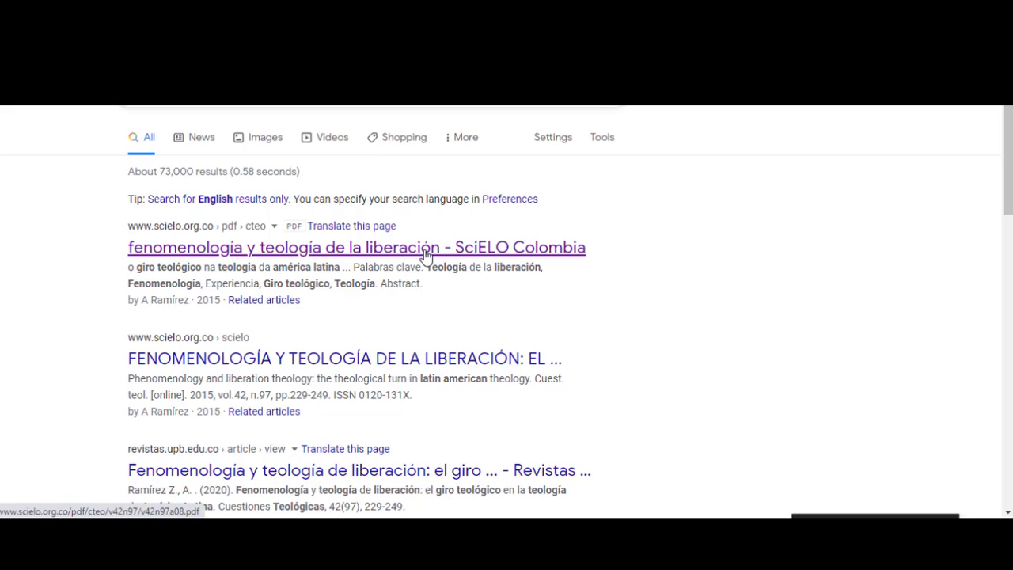
{"action": "left_click", "coordinate": [356, 246]}
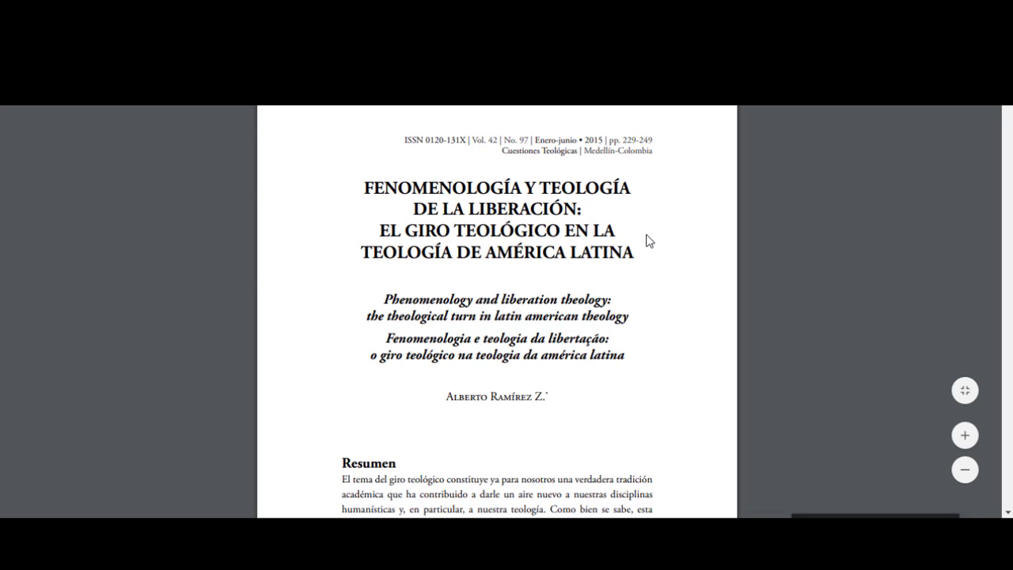